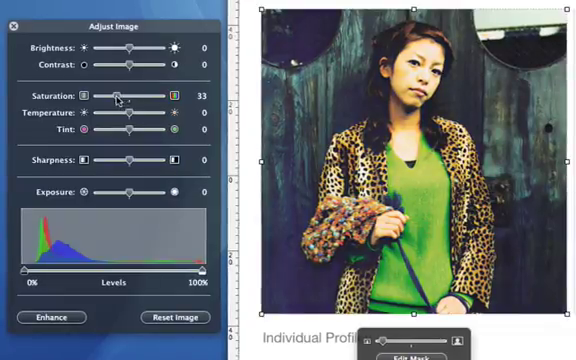
Set the leopard-coat portrait's Saturation to 0 and raise the left Levels slider to about 12%
drag(118, 95, 95, 95)
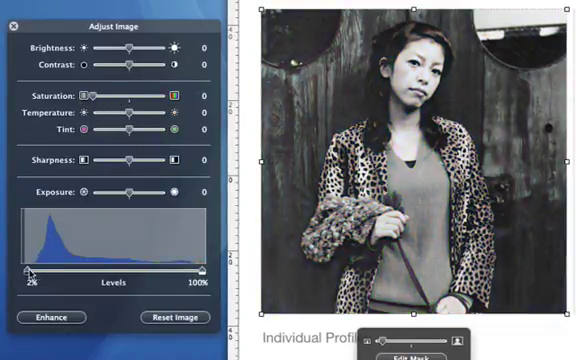
drag(30, 270, 50, 270)
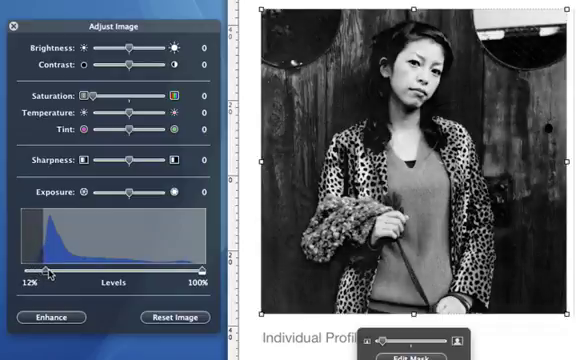
drag(50, 267, 60, 267)
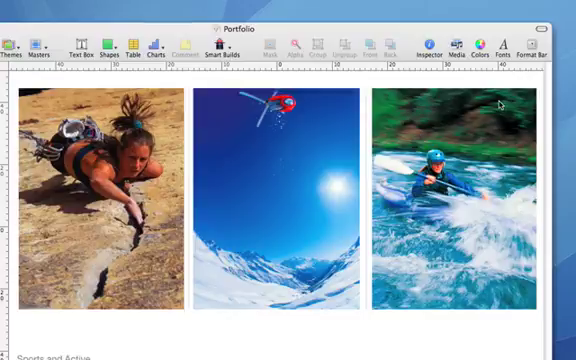
Close Adjust Image and return to the Individual Profiles slide with its two portraits
click(459, 44)
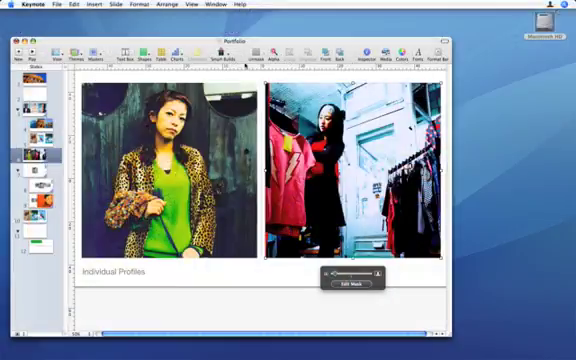
Desaturate the clothing-shop photo to 0 and raise its Temperature for an orange-brown tint
click(185, 5)
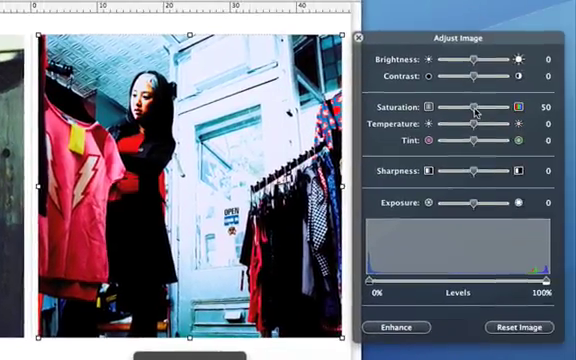
drag(475, 104, 461, 104)
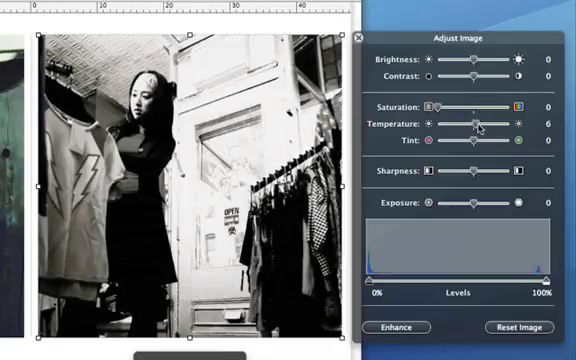
drag(475, 128, 525, 128)
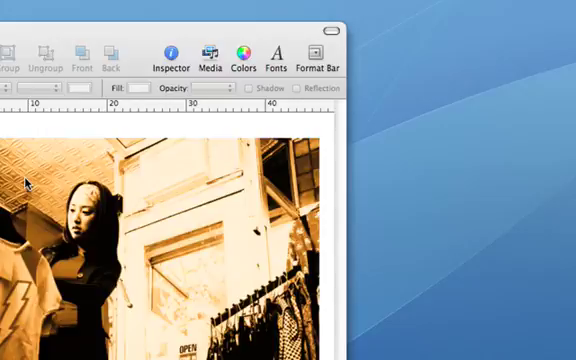
Apply a Picture Frame stroke to the clothing-shop photo, scaled to about 47%
click(170, 58)
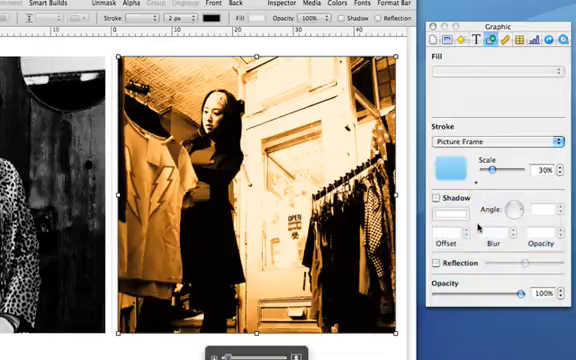
drag(485, 170, 500, 170)
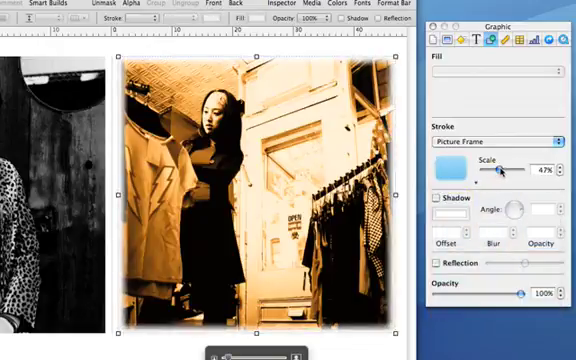
drag(500, 171, 512, 171)
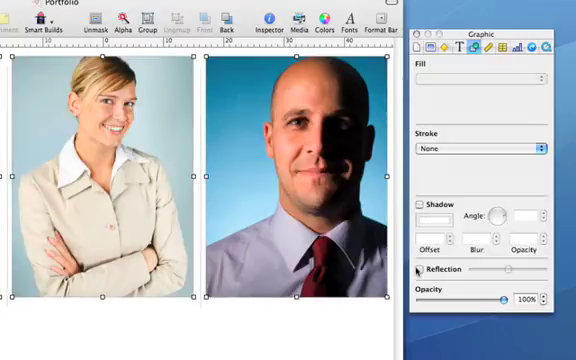
Enable Reflection on both headshot photos and push its strength to nearly full
click(415, 270)
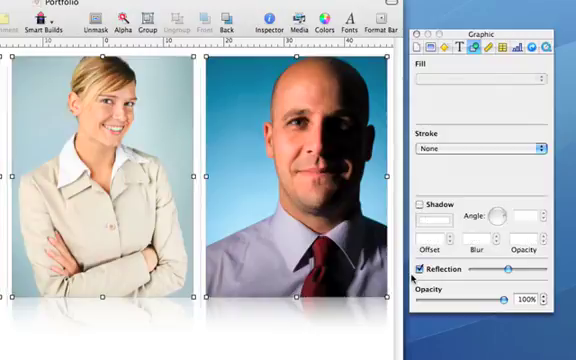
drag(500, 271, 506, 271)
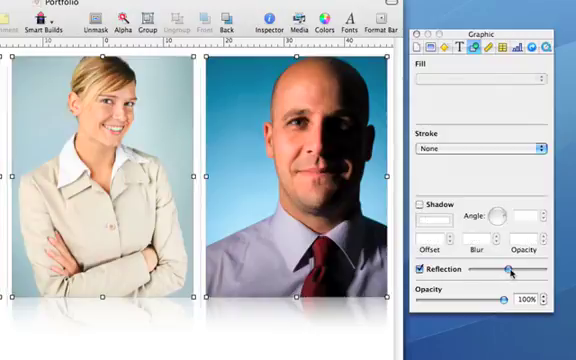
drag(505, 270, 524, 270)
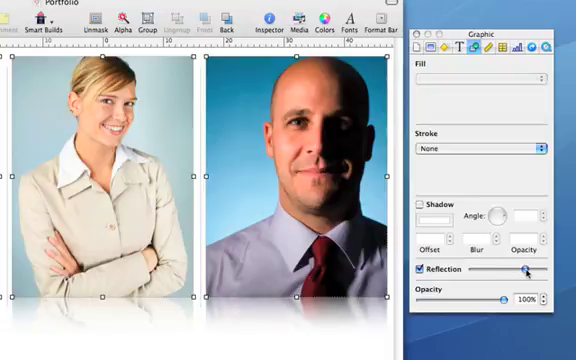
drag(517, 271, 530, 271)
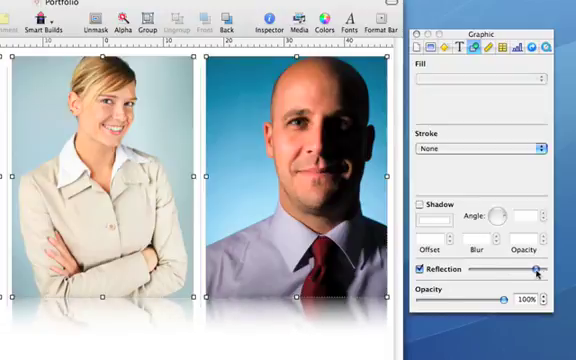